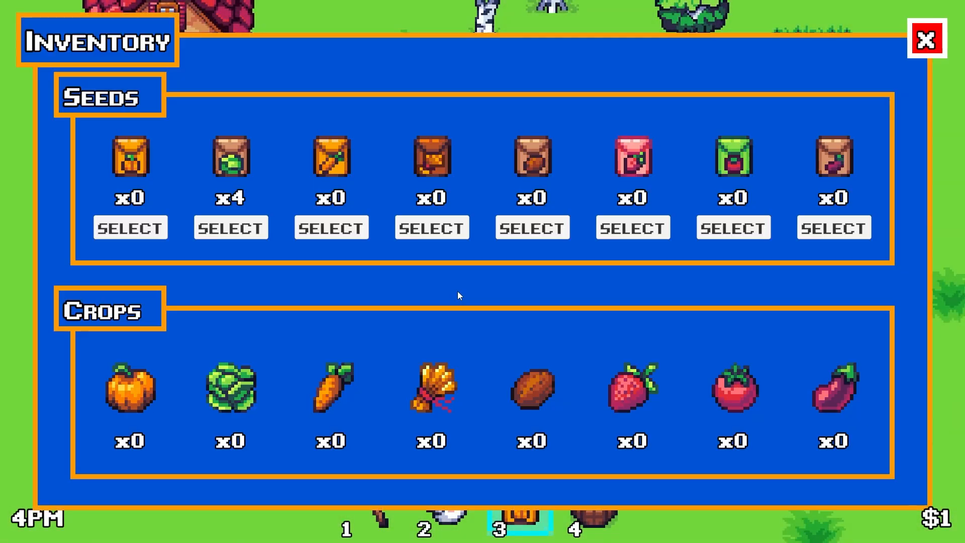
- Declare a public 'ShopSeedDisplay[] seeds;' field inside the ShopController class
{"action": "left_click", "coordinate": [927, 39]}
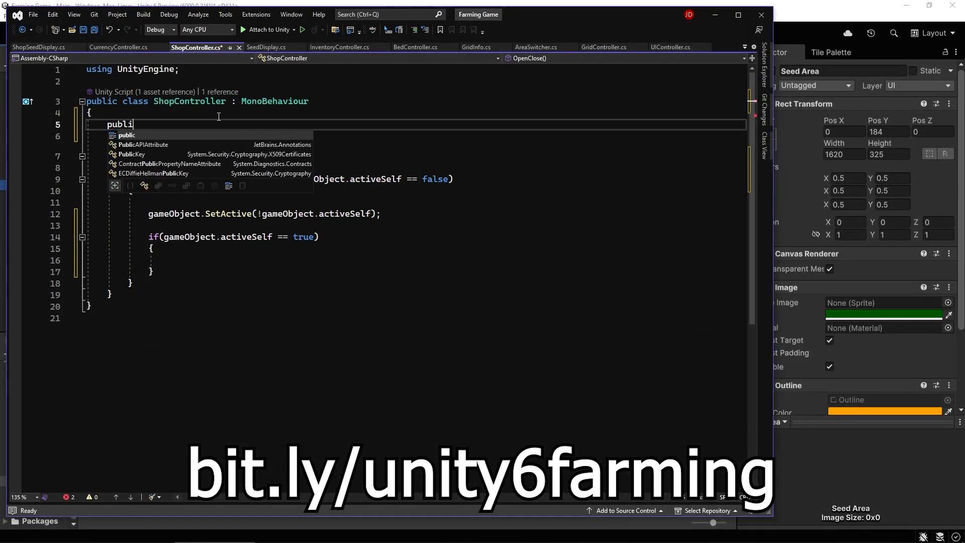
{"action": "type", "text": "ShopSeedDisplay[] seeds;"}
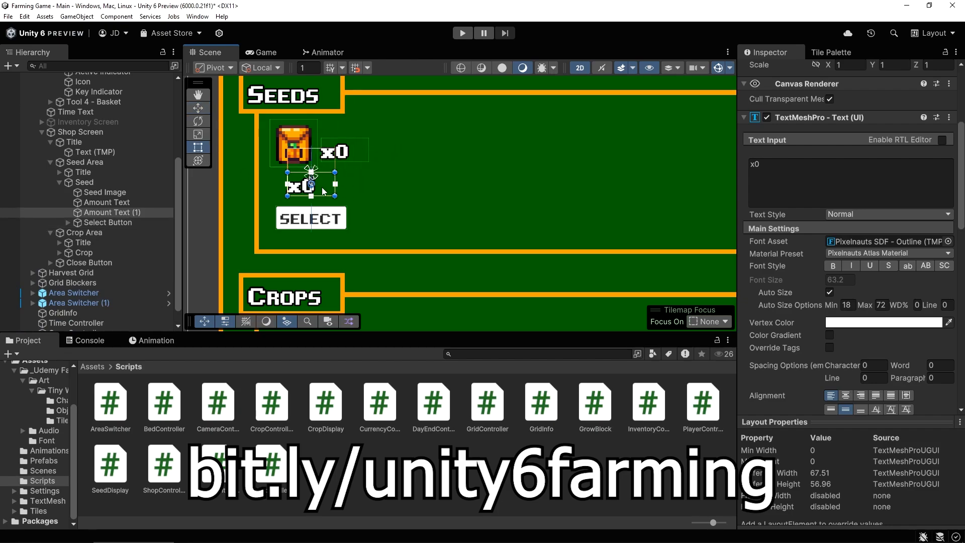
- Select Hard Objects in the Indoors scene and search Add Component for a tilemap component
{"action": "left_click", "coordinate": [111, 233]}
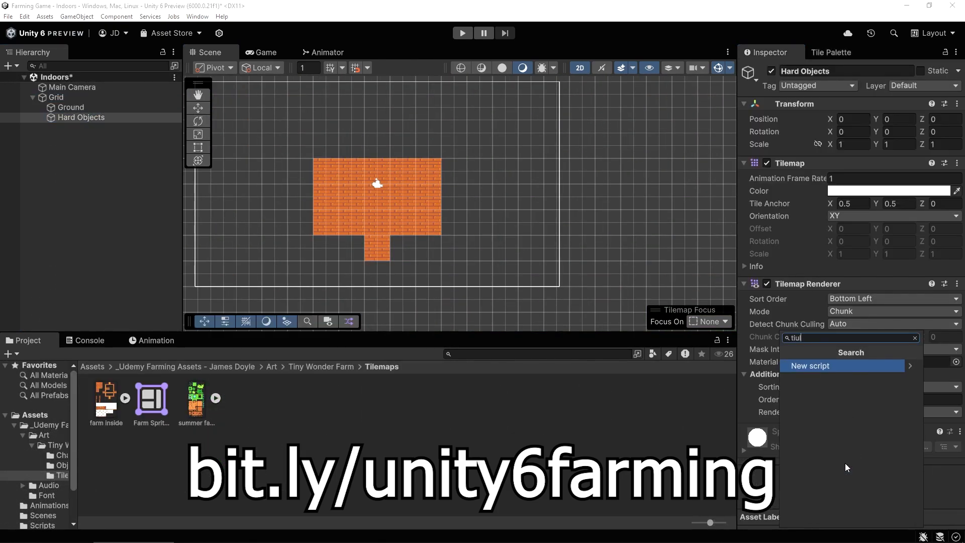
{"action": "left_click", "coordinate": [831, 52]}
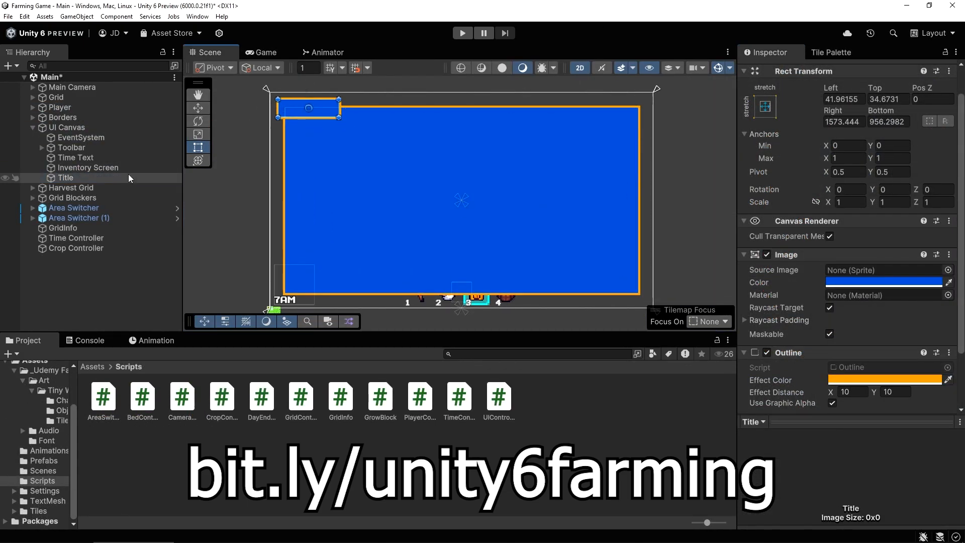
- Add a Seed Area titled 'Seeds' under Inventory Screen, then play the Farm Life main menu
{"action": "left_click", "coordinate": [85, 197]}
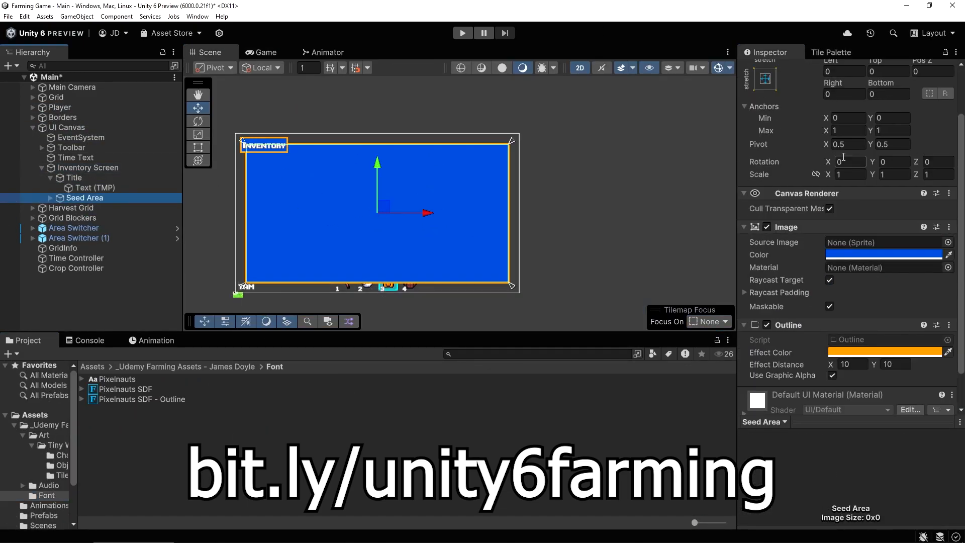
{"action": "left_click", "coordinate": [105, 217]}
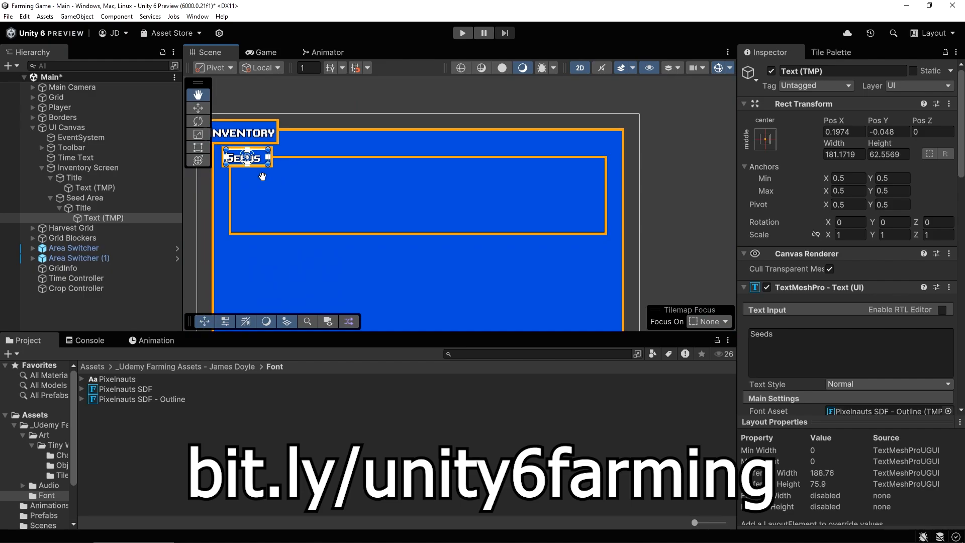
{"action": "left_click", "coordinate": [461, 33]}
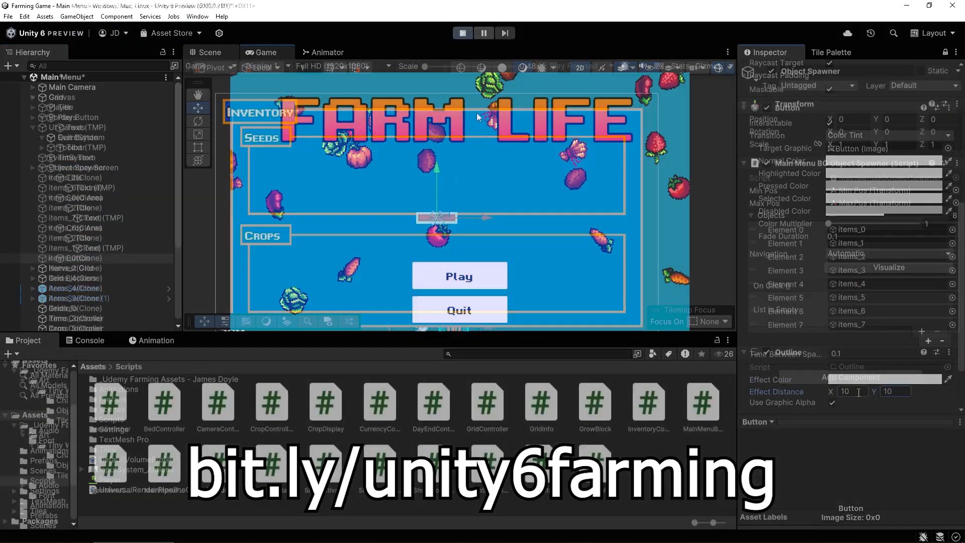